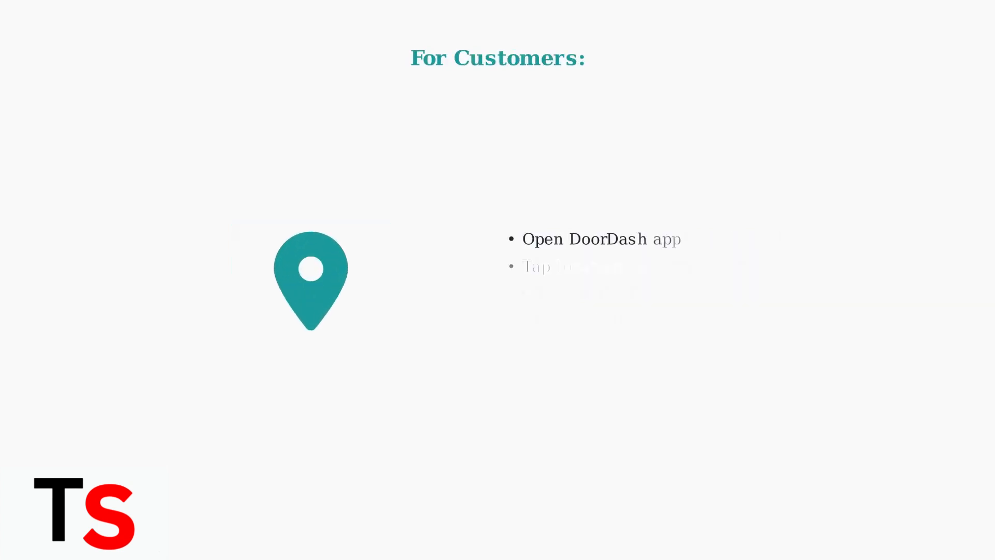
Advance to the 'For Customers' slide, beginning with opening the DoorDash app.
key("Right")
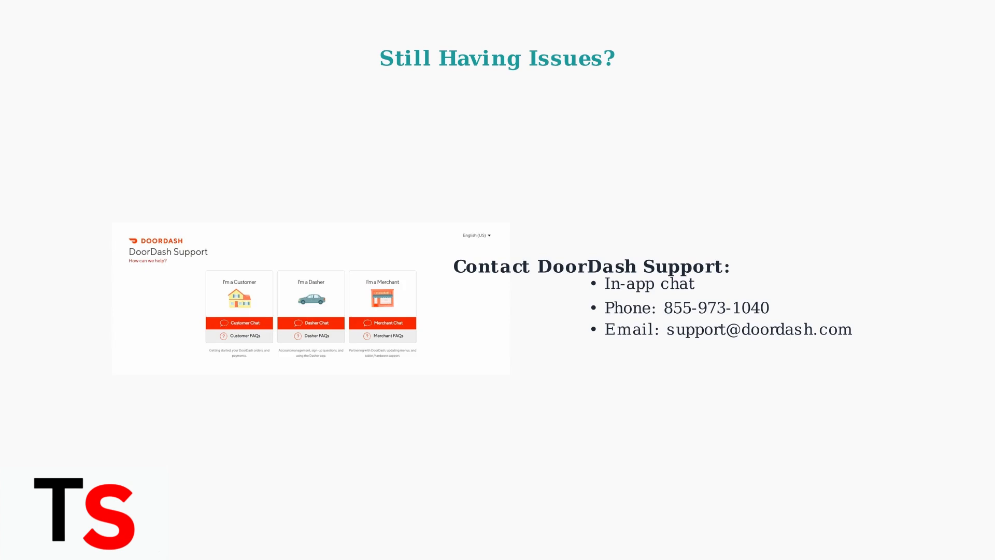
Advance to the 'Still Having Issues?' slide with in-app chat, phone and email support.
key("Right")
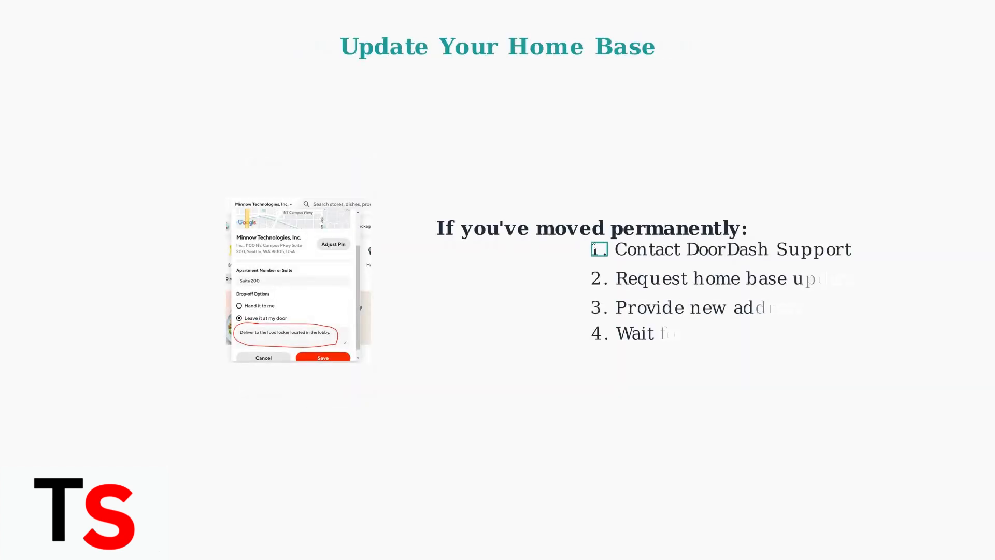